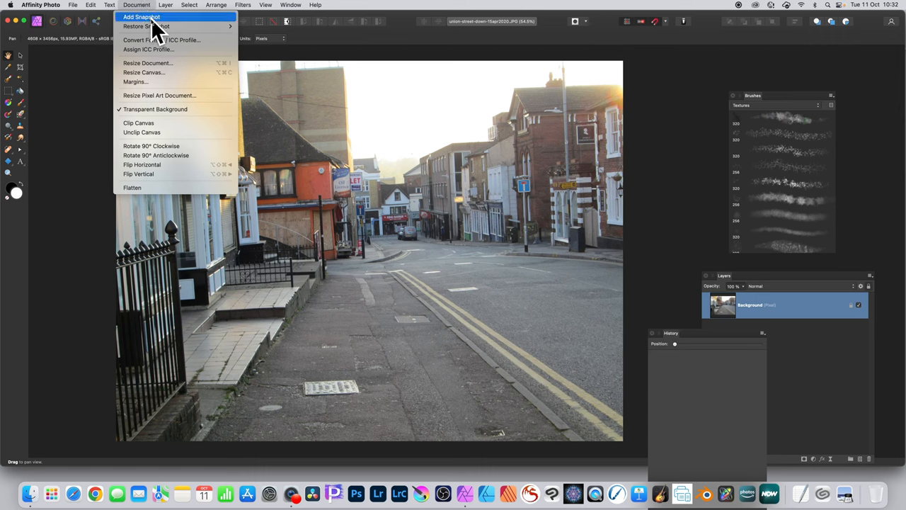
# Step: Add a default-named document snapshot, then fill the Background layer with white
pyautogui.click(145, 16)
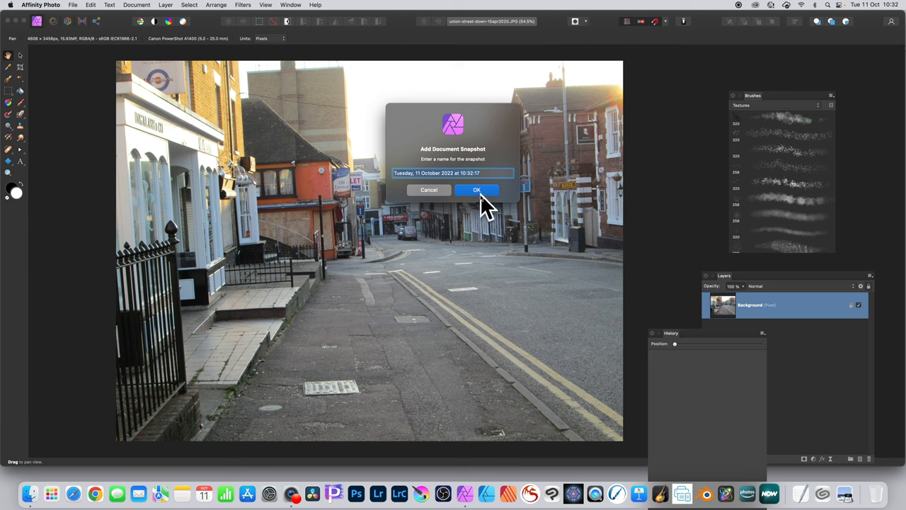
pyautogui.click(476, 190)
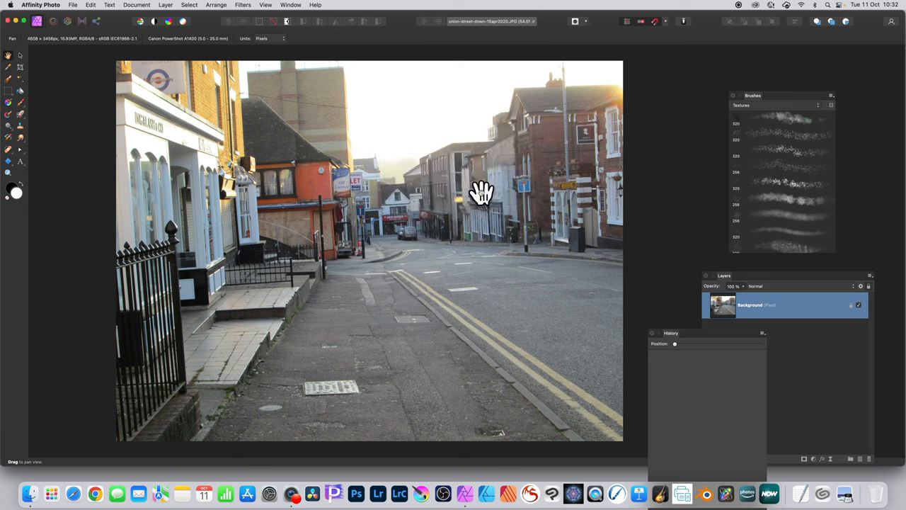
pyautogui.click(96, 6)
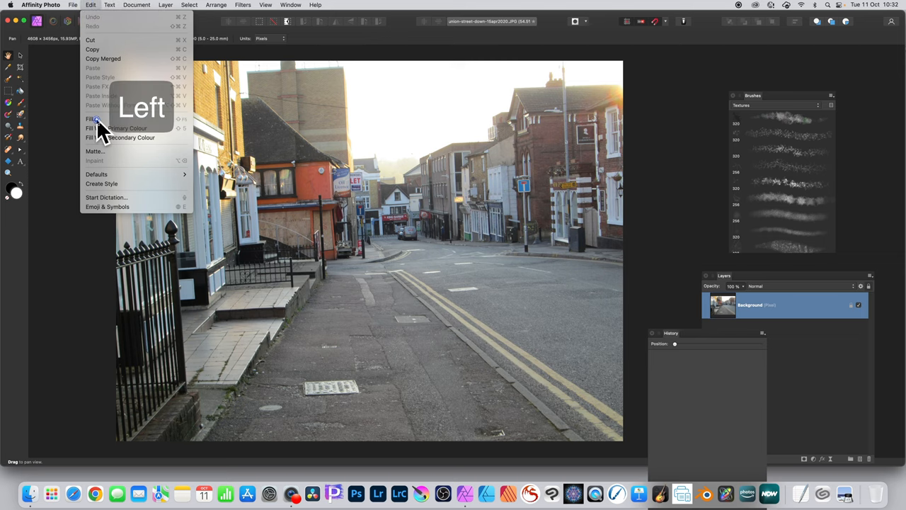
pyautogui.click(90, 119)
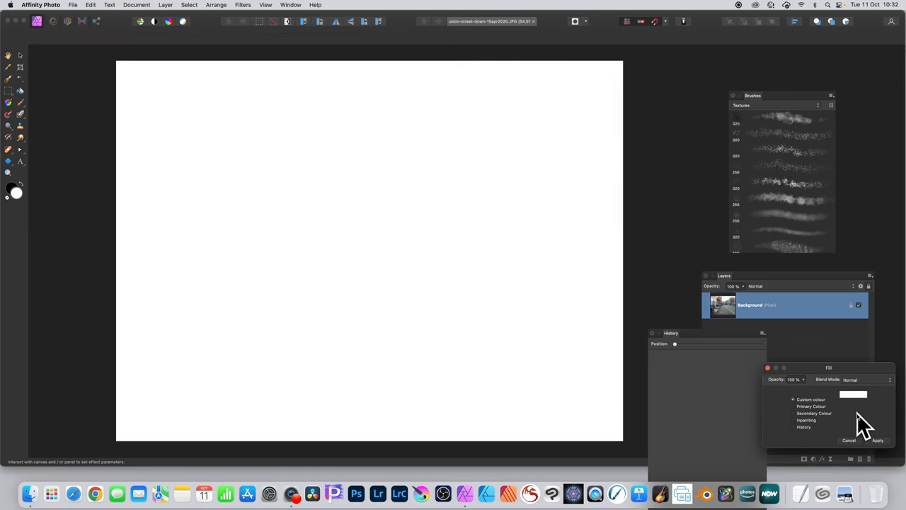
pyautogui.click(880, 440)
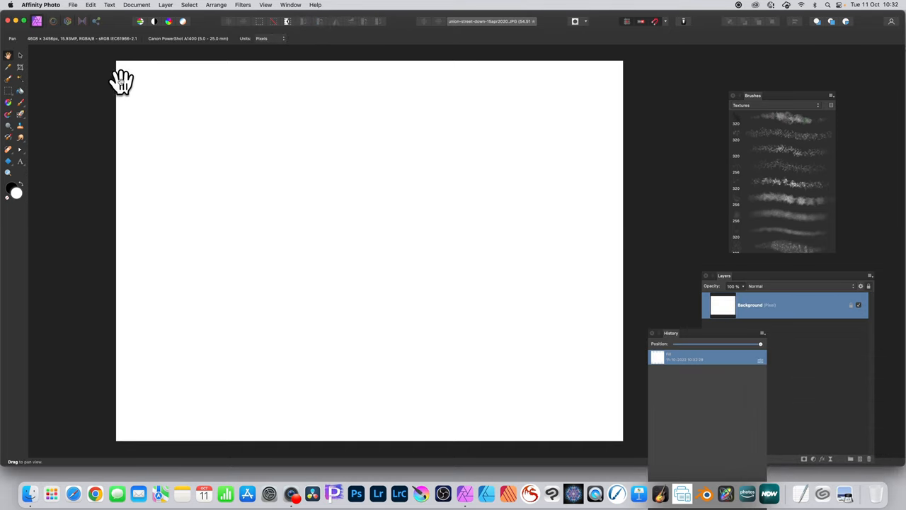
pyautogui.moveTo(15, 153)
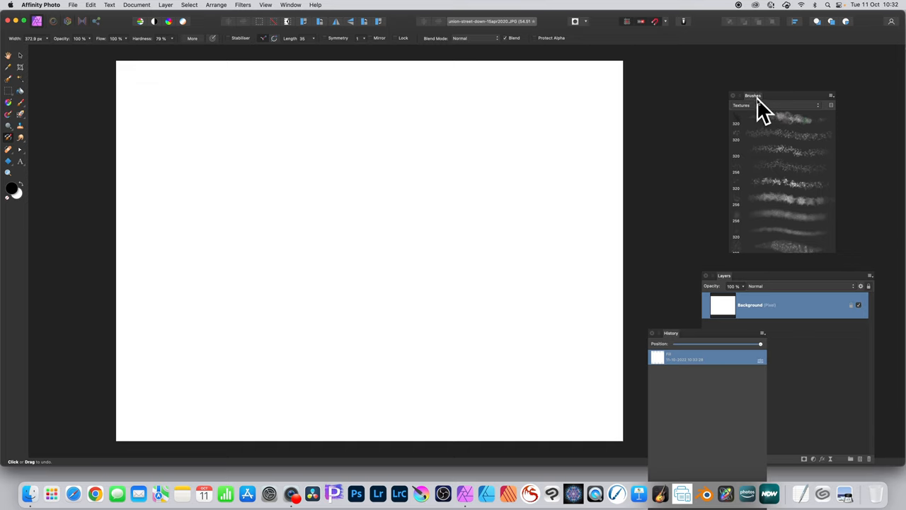
pyautogui.moveTo(782, 253)
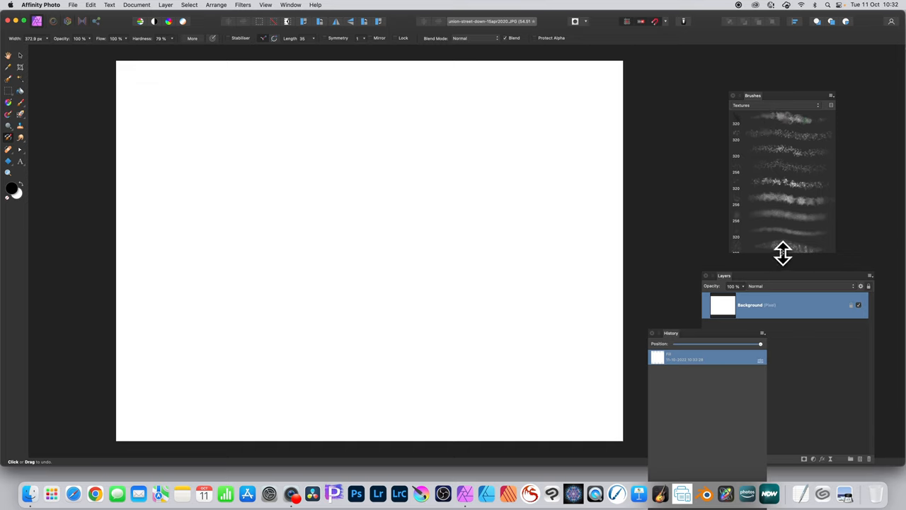
pyautogui.moveTo(789, 183)
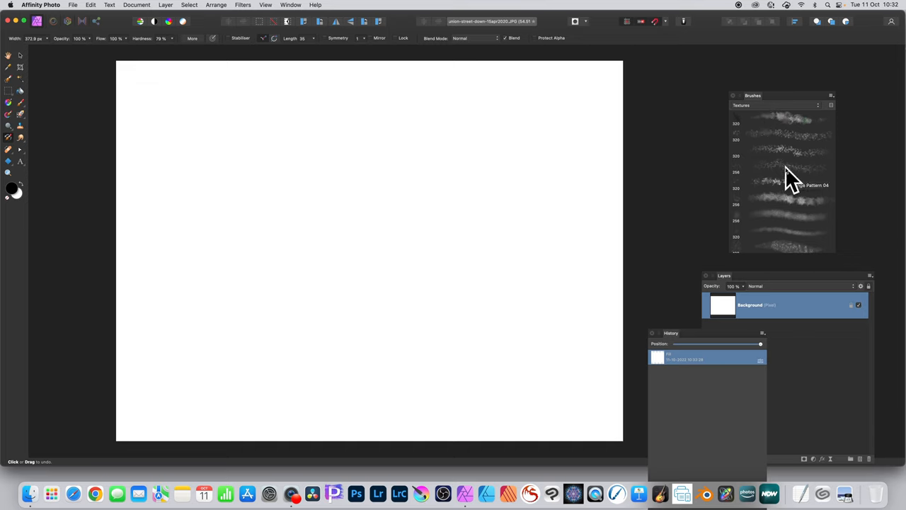
# Step: Pick a texture pattern brush from the Brushes panel's Textures category
pyautogui.click(153, 4)
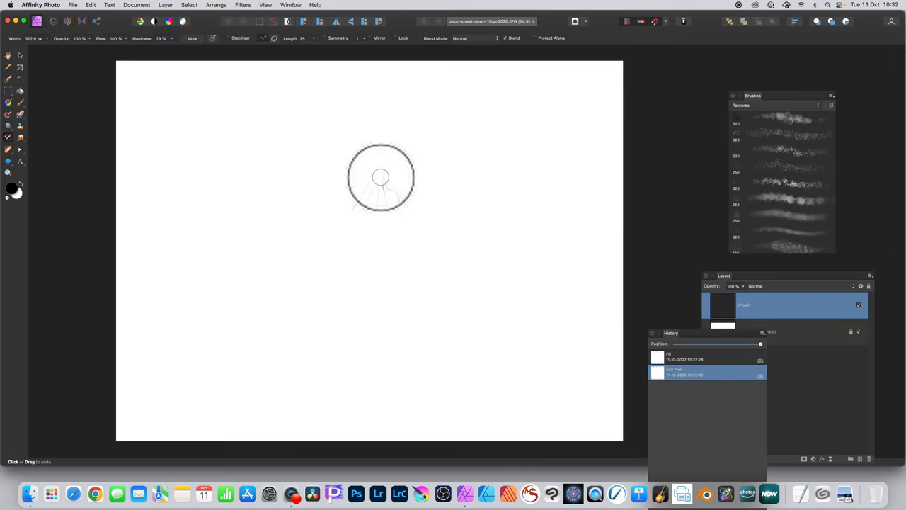
# Step: Brush three textured strokes across the canvas centre to restore the street scene
pyautogui.moveTo(380, 177); pyautogui.dragTo(396, 273)
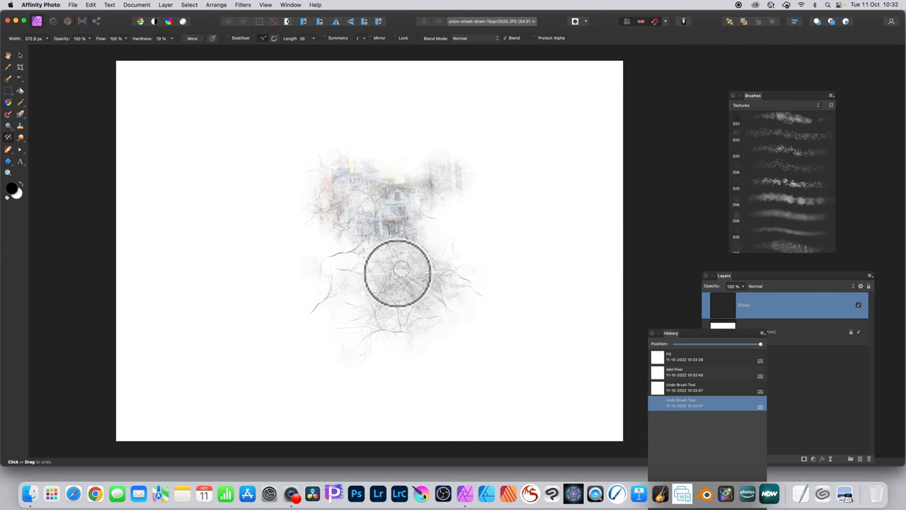
pyautogui.moveTo(396, 273); pyautogui.dragTo(357, 202)
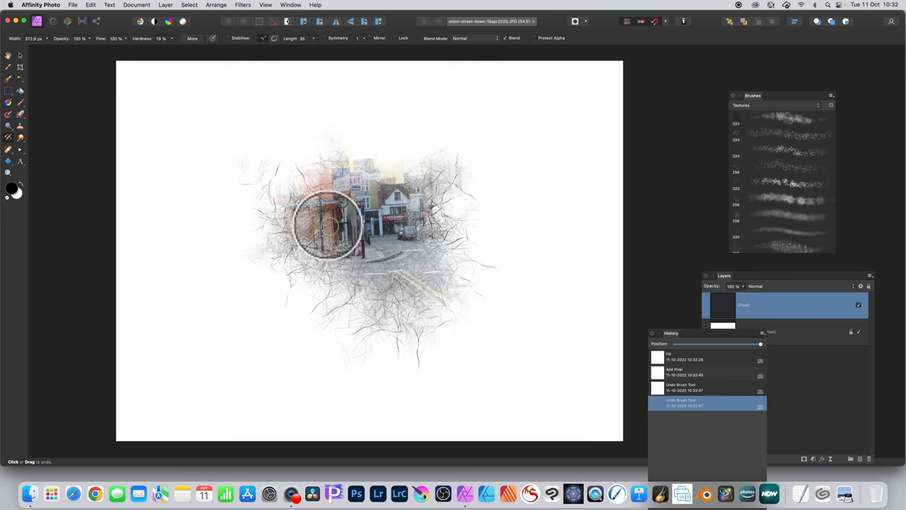
pyautogui.moveTo(326, 223); pyautogui.dragTo(442, 215)
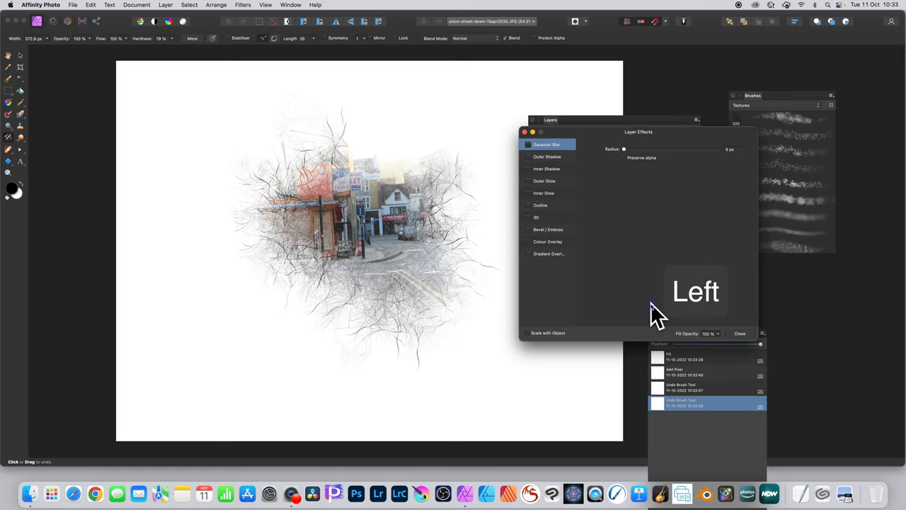
# Step: Enable Bevel/Emboss at 13.6 px radius and 3D at 9 px radius
pyautogui.click(528, 229)
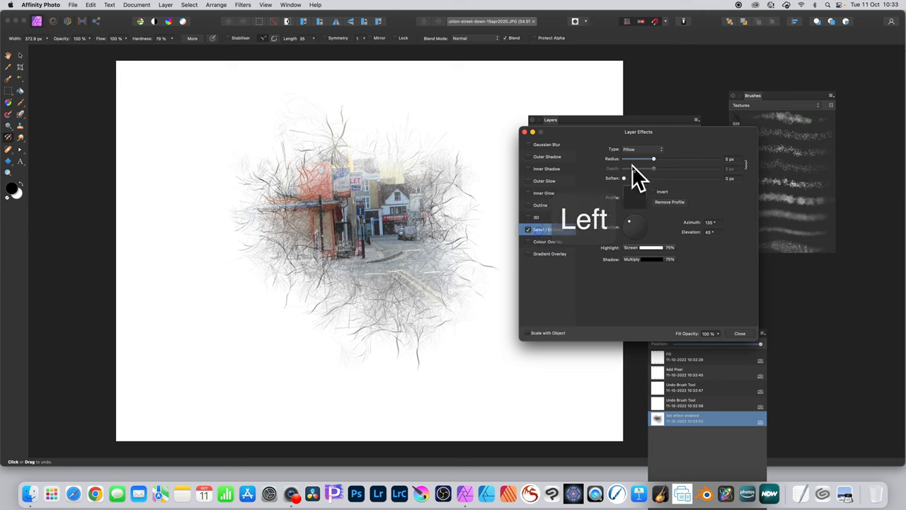
pyautogui.moveTo(652, 159); pyautogui.dragTo(668, 158)
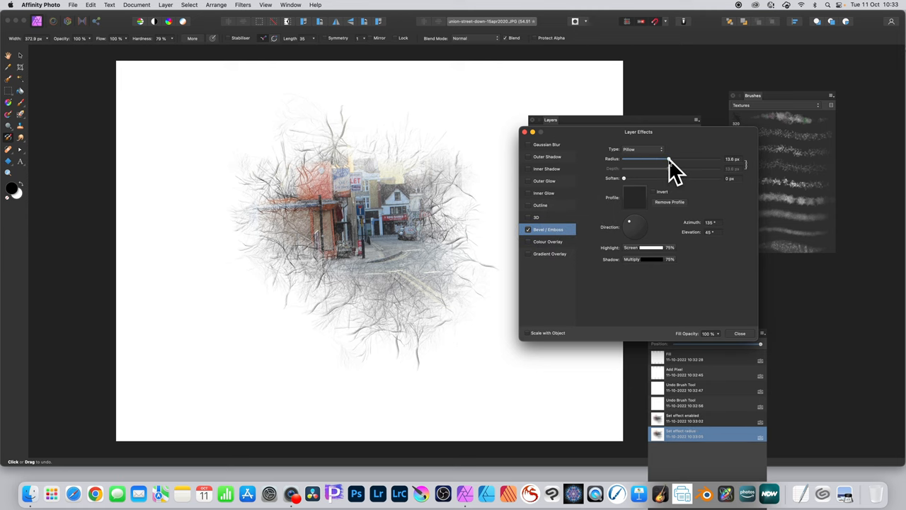
pyautogui.click(527, 217)
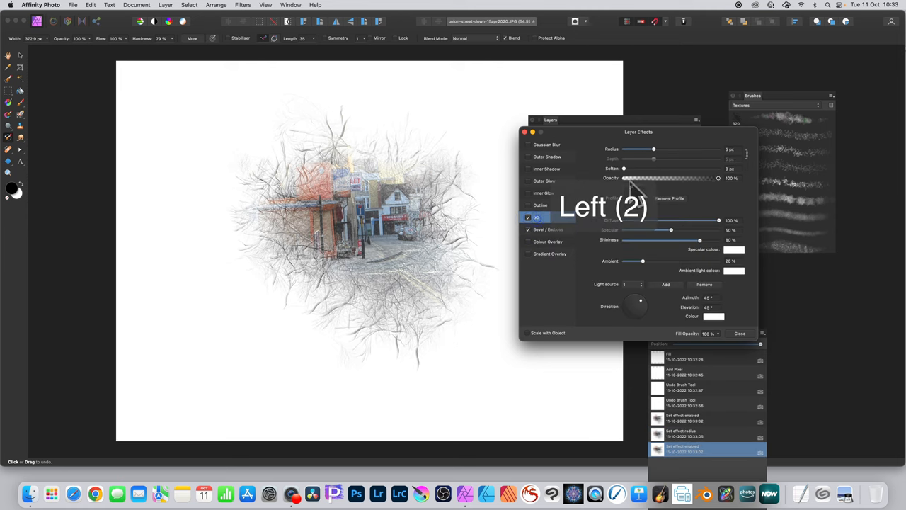
pyautogui.moveTo(633, 149); pyautogui.dragTo(662, 149)
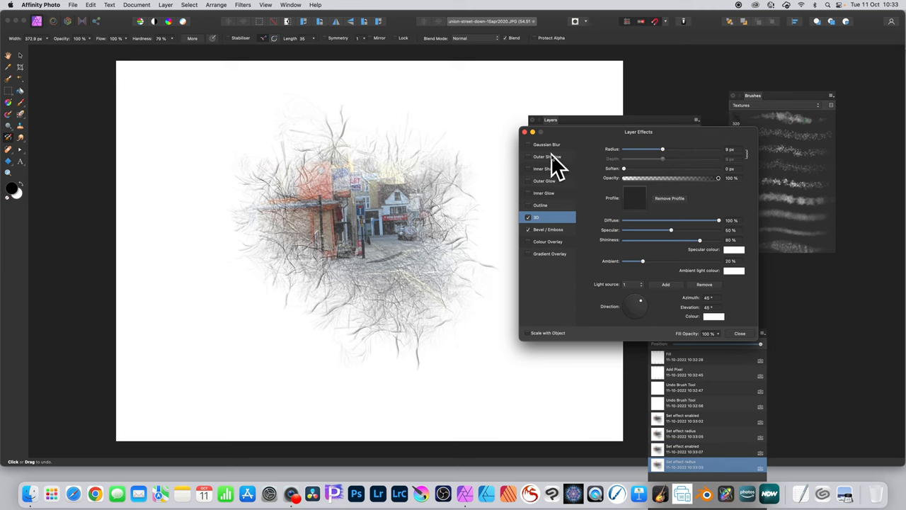